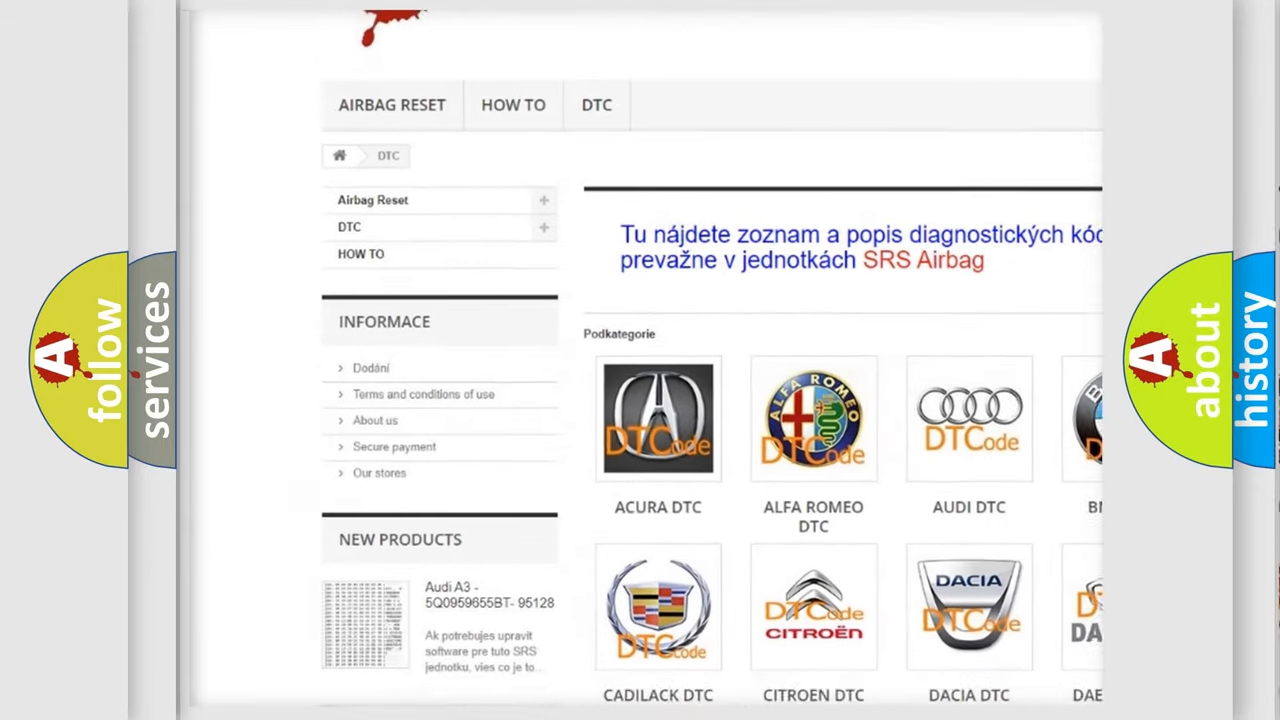
scroll("down", 3)
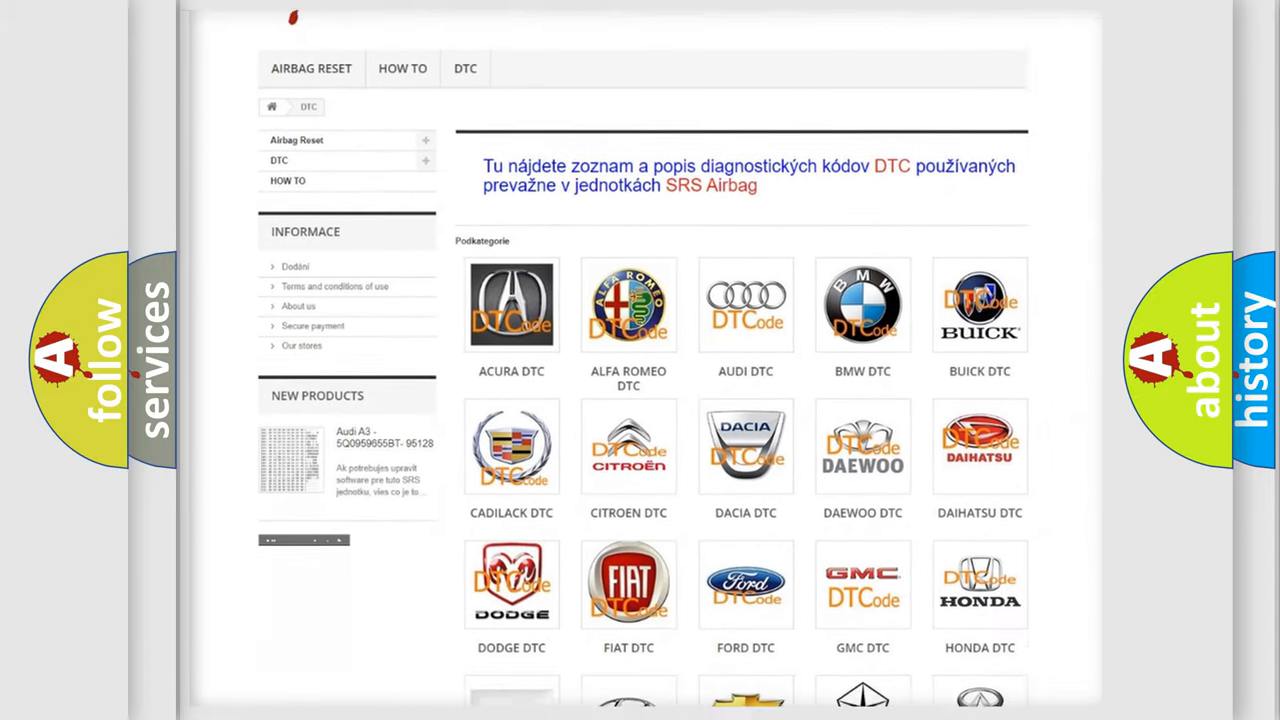
scroll("down", 3)
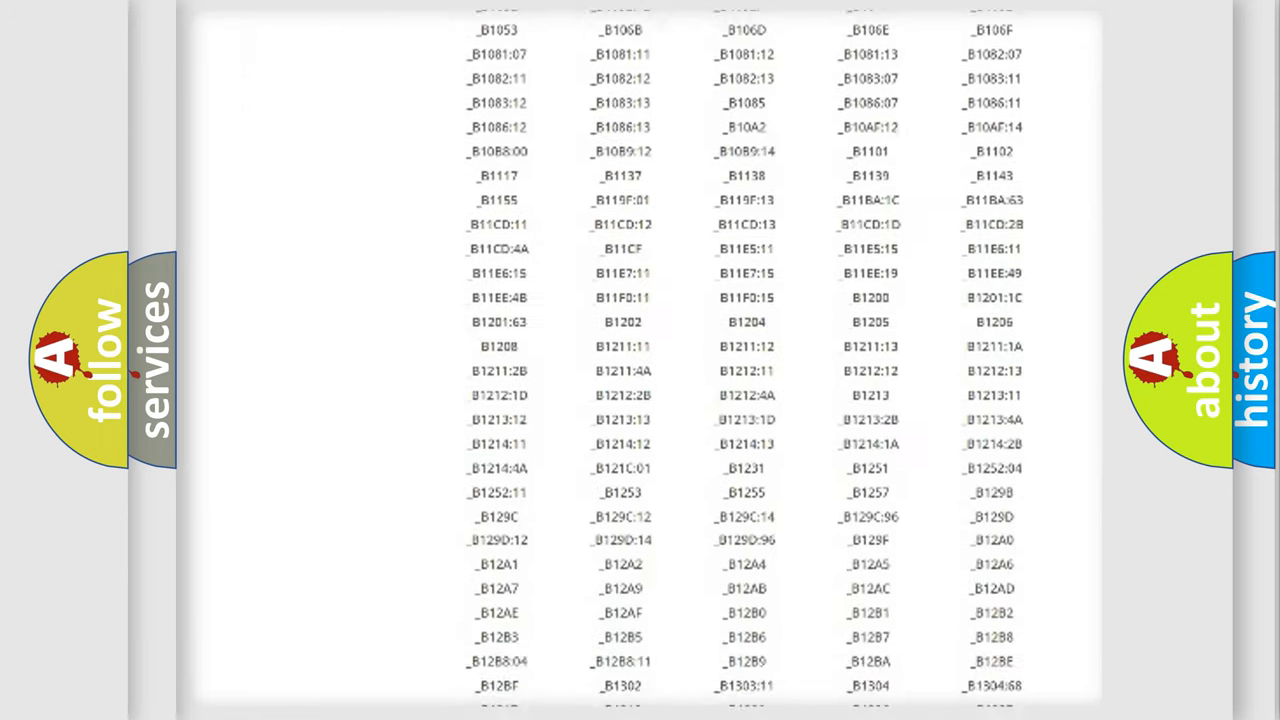
scroll("down", 3)
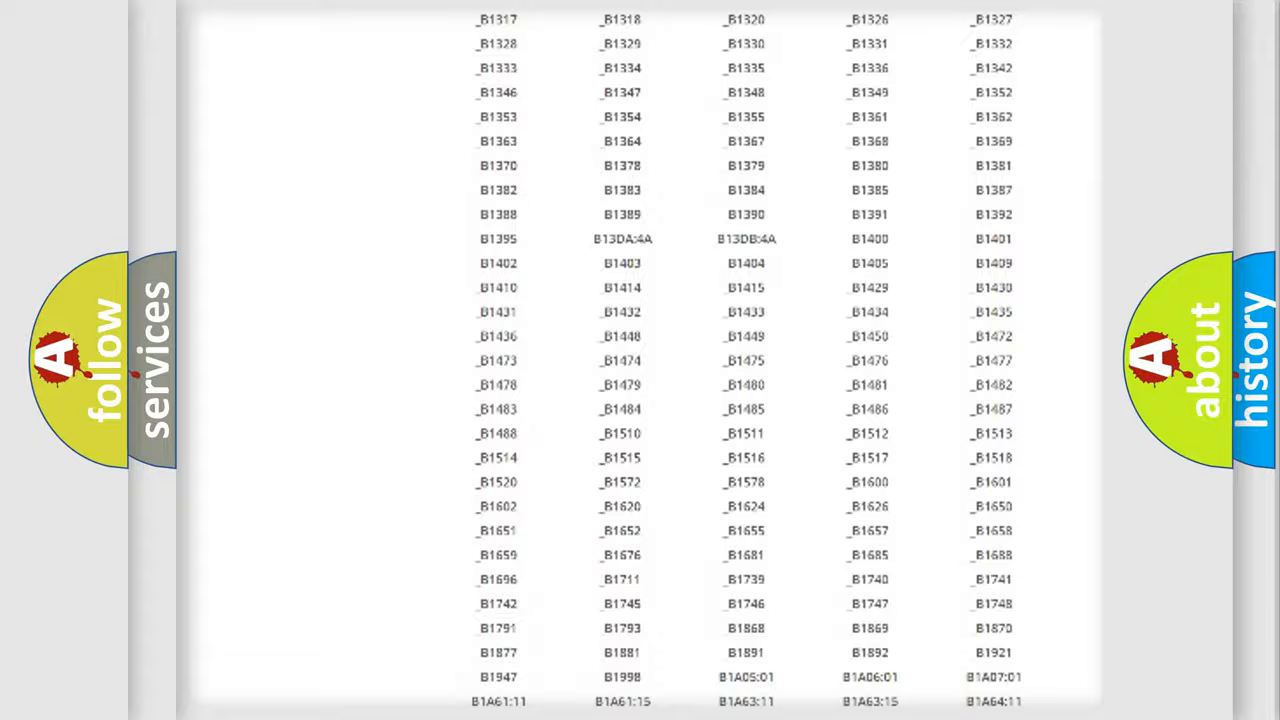